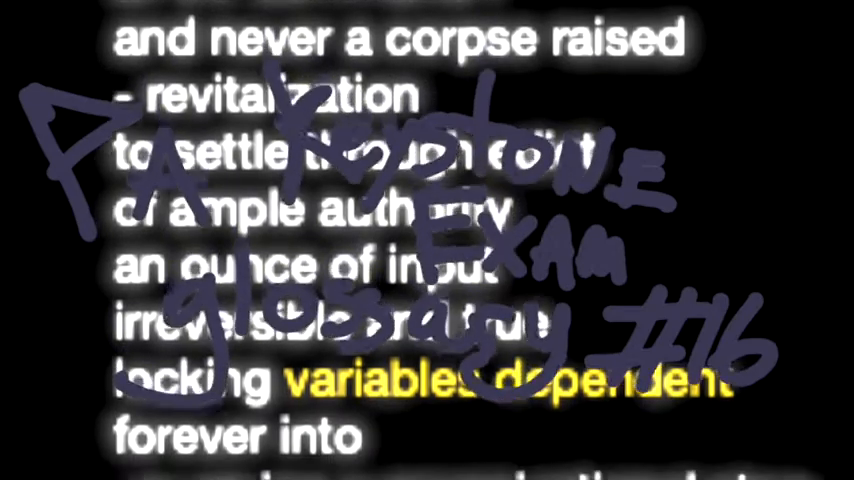
pyautogui.scroll(-3)
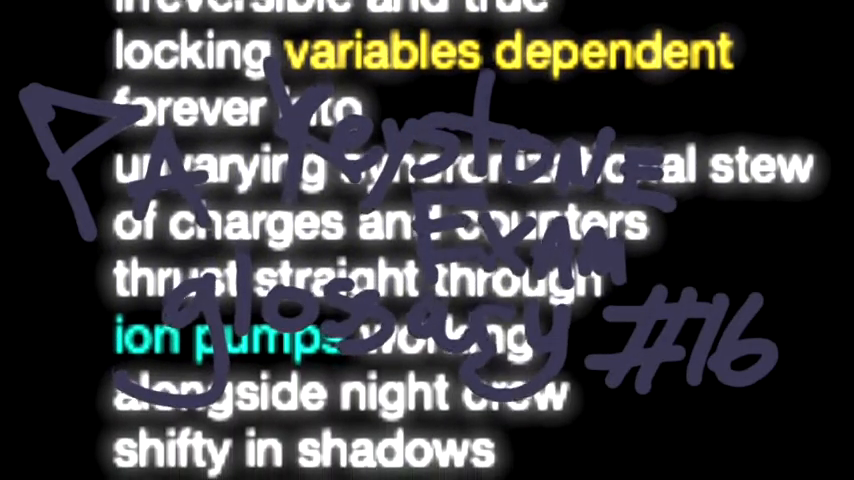